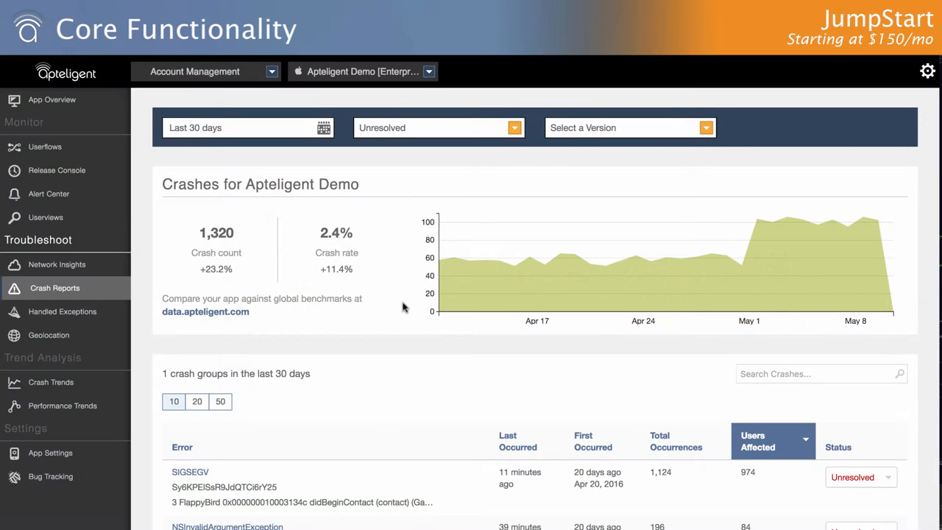
Scroll through the SIGSEGV crash details: occurrences, app versions, OS versions and devices.
scroll("down", 3)
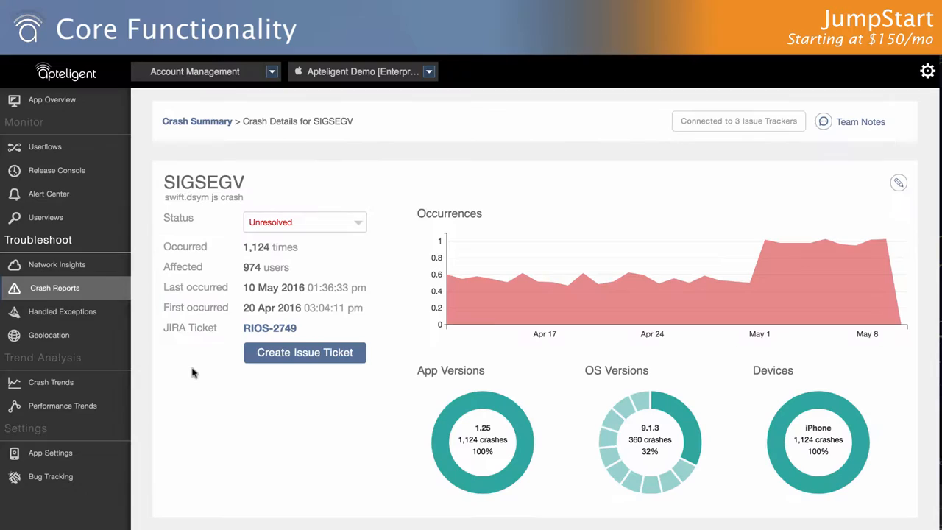
scroll("down", 3)
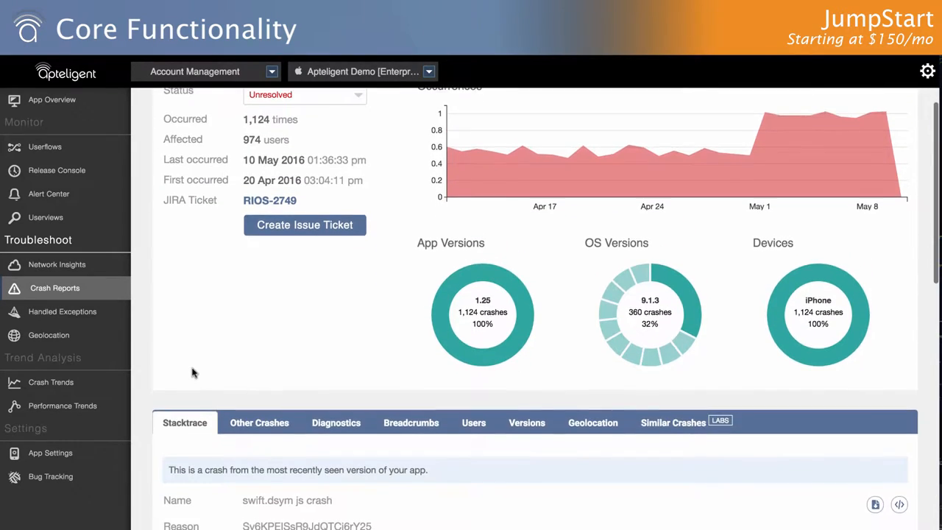
scroll("down", 3)
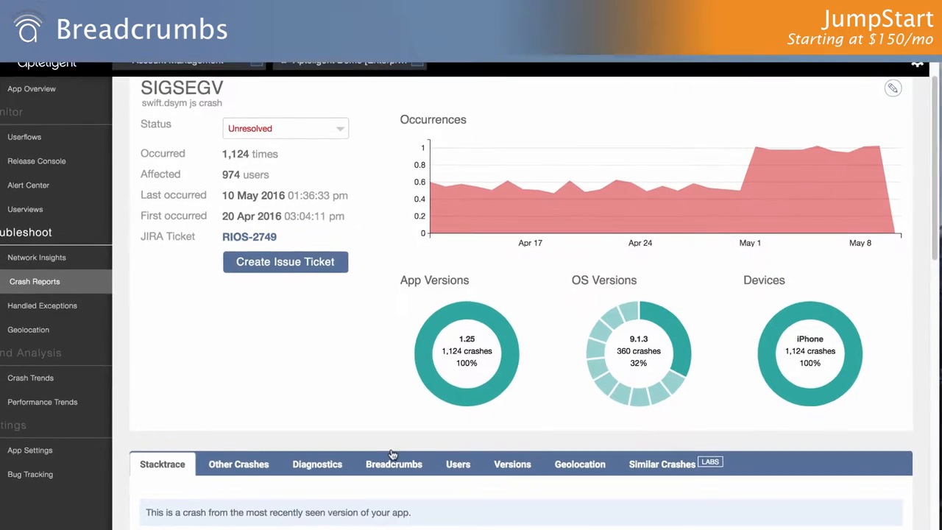
Show the SIGSEGV crash's Breadcrumbs and review the user's 22 events ending in the crash.
left_click(394, 464)
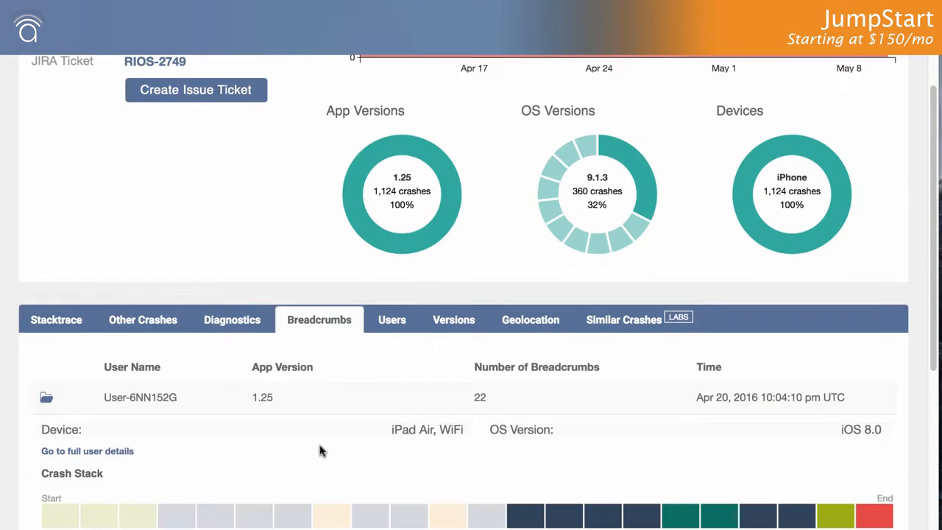
scroll("down", 3)
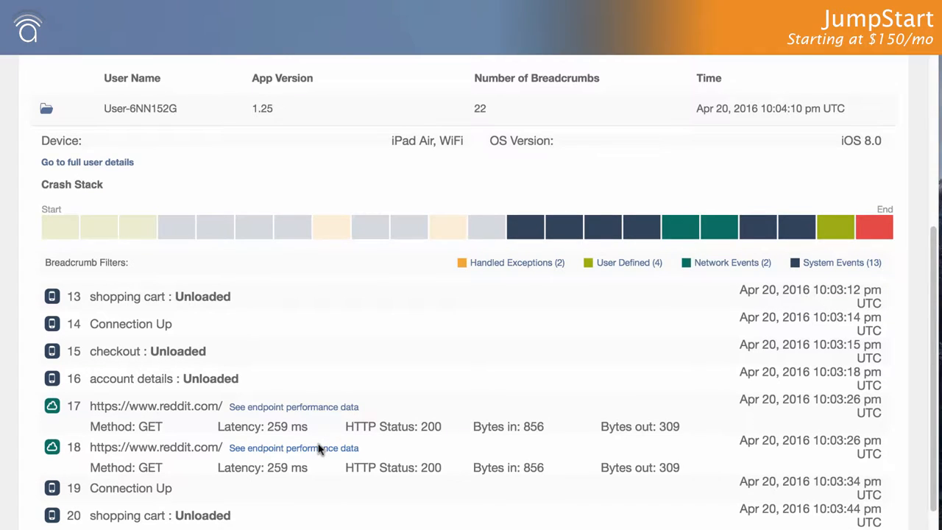
scroll("down", 3)
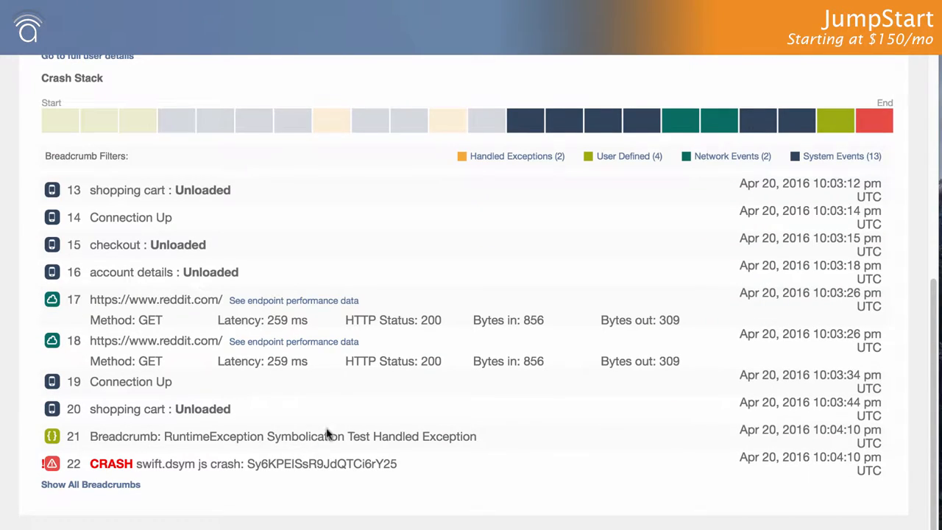
mouse_move(280, 268)
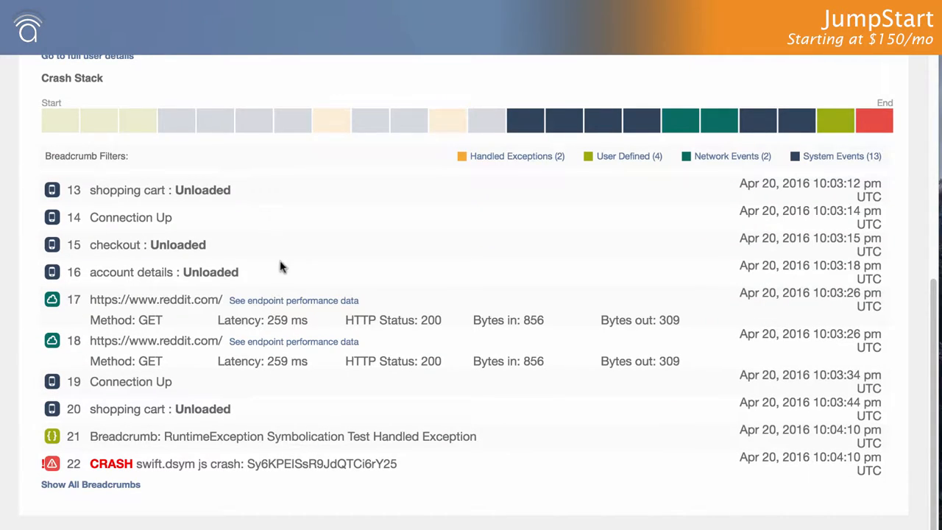
mouse_move(368, 480)
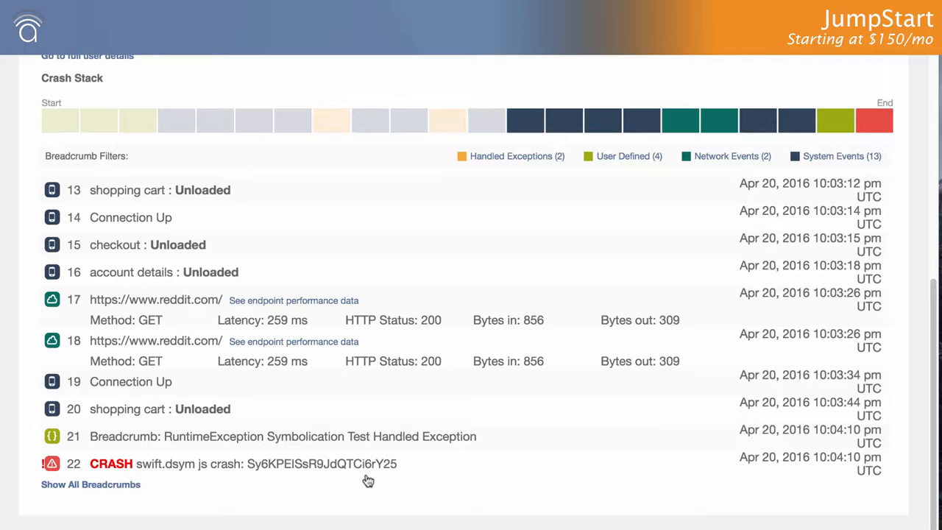
mouse_move(365, 489)
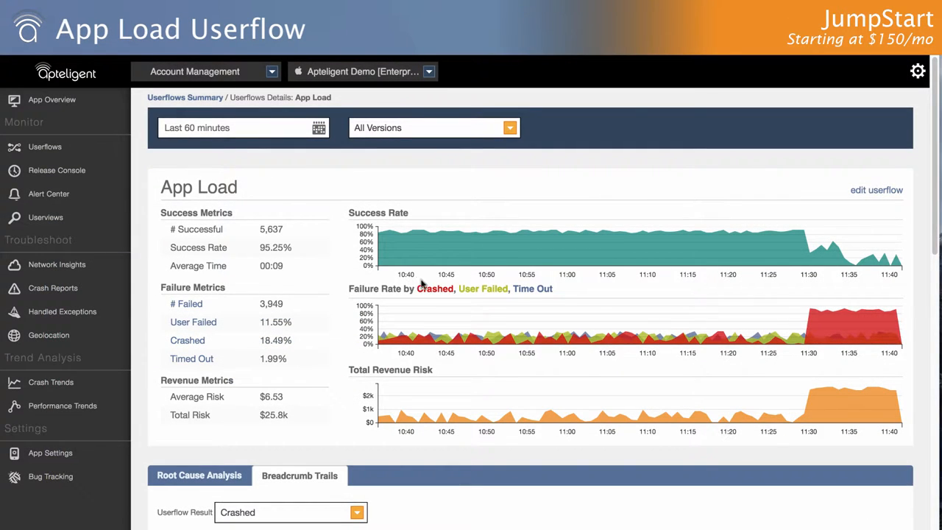
mouse_move(852, 292)
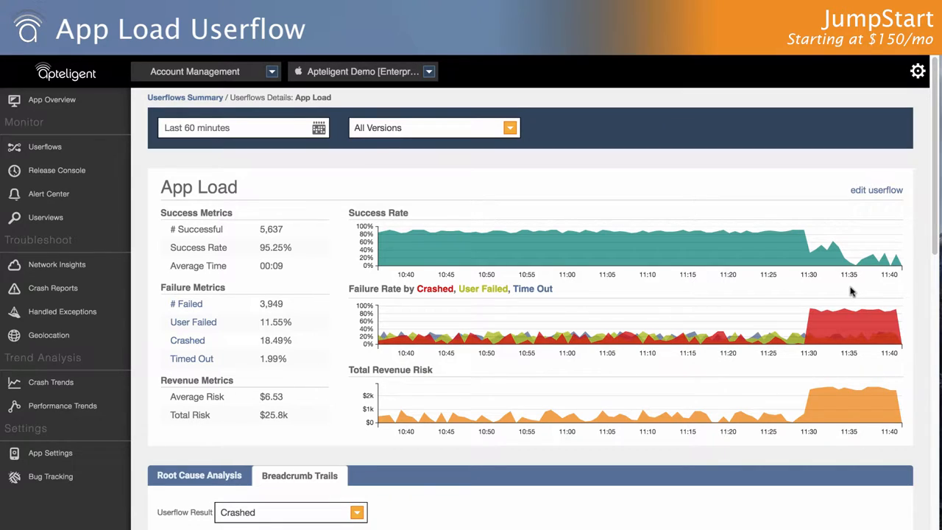
mouse_move(680, 294)
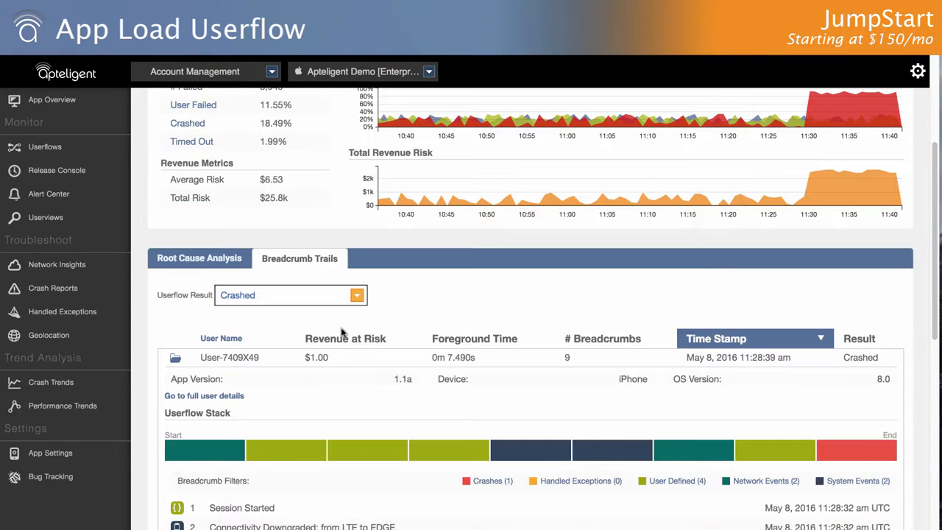
Scroll to the first crashed user's App Load trail, 9 breadcrumbs ending in SIGSEGV.
scroll("down", 3)
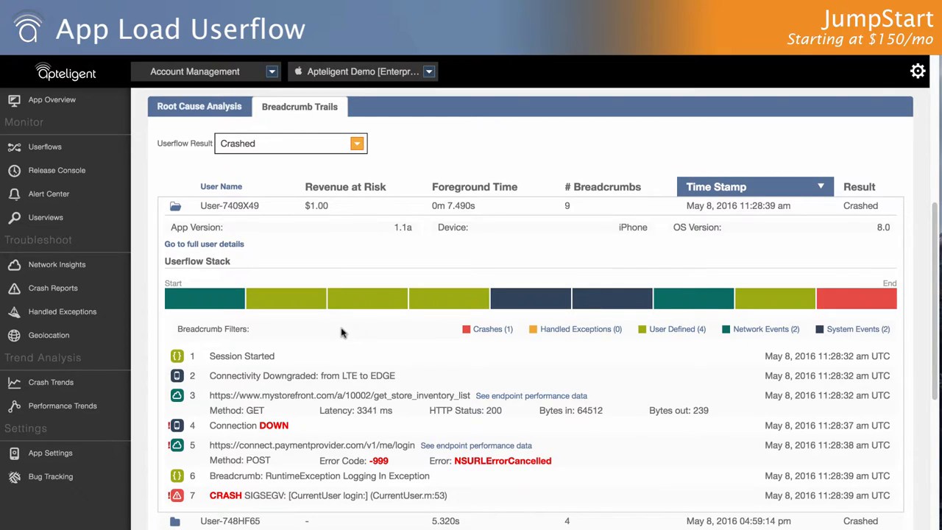
mouse_move(286, 357)
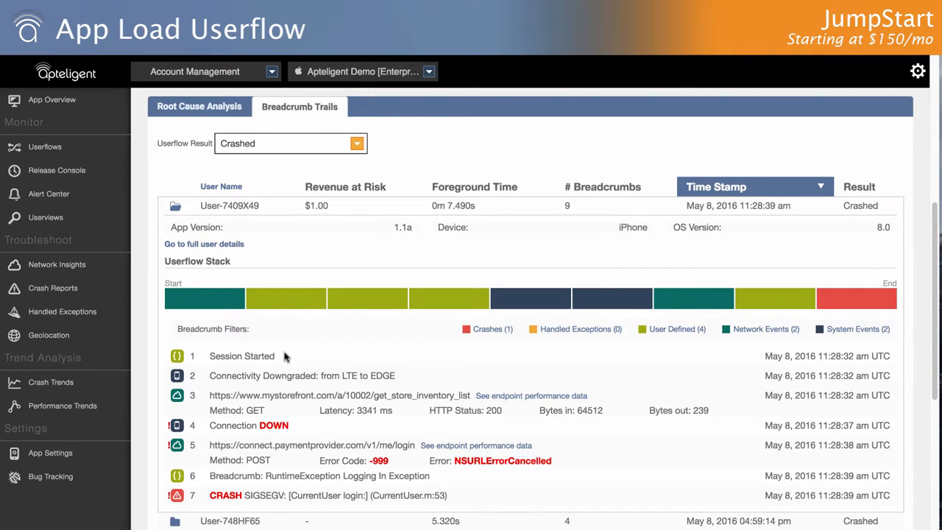
mouse_move(450, 405)
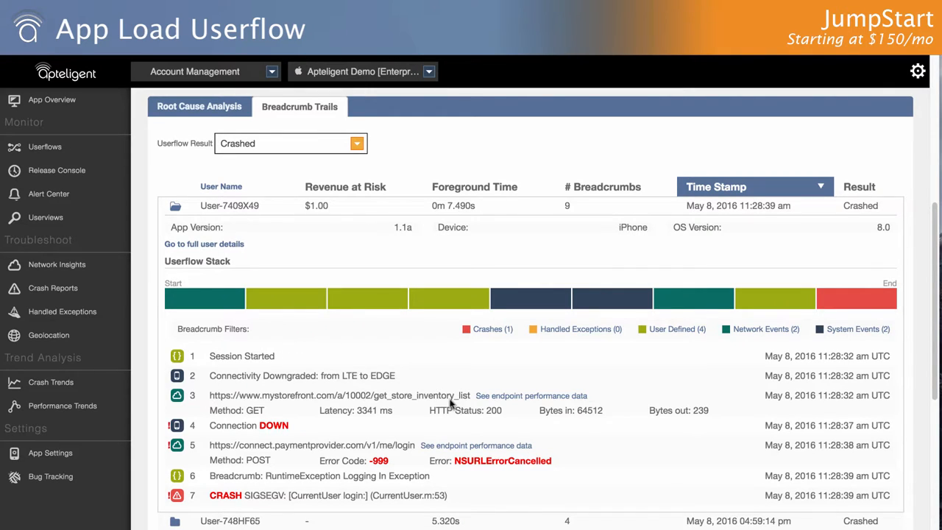
mouse_move(535, 499)
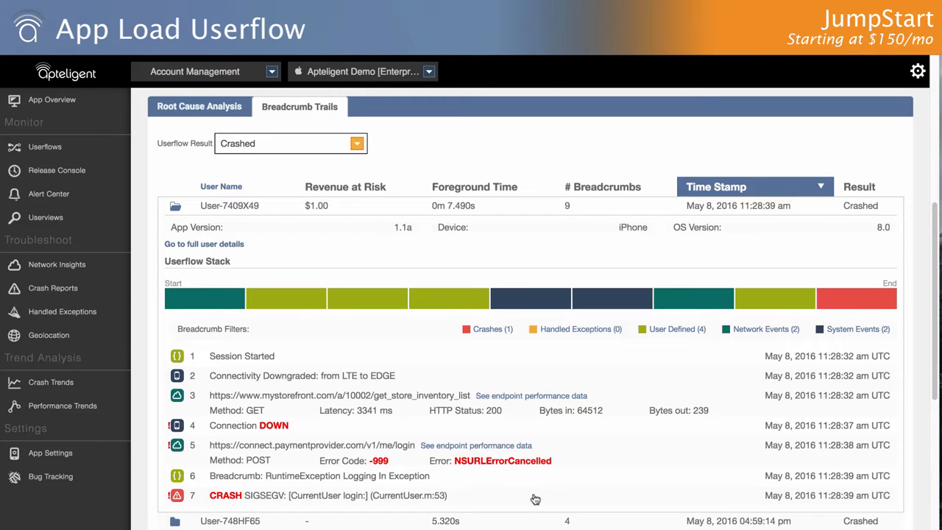
From the Handled Exceptions overview, bring up details for iOS Exception name 42.
left_click(62, 312)
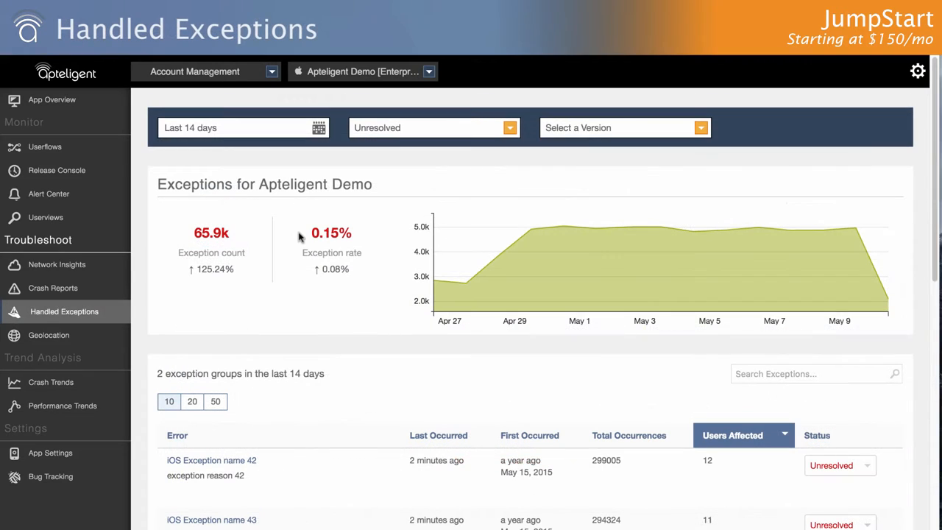
scroll("down", 3)
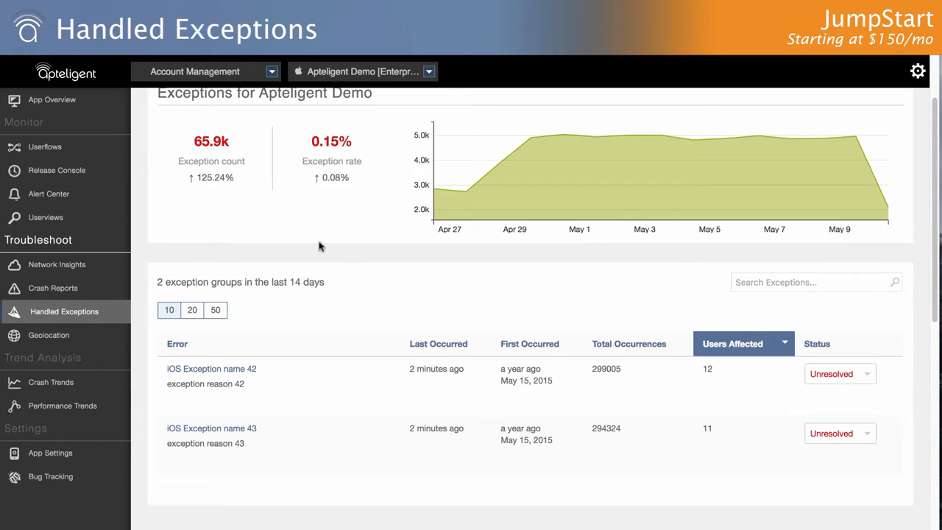
mouse_move(764, 358)
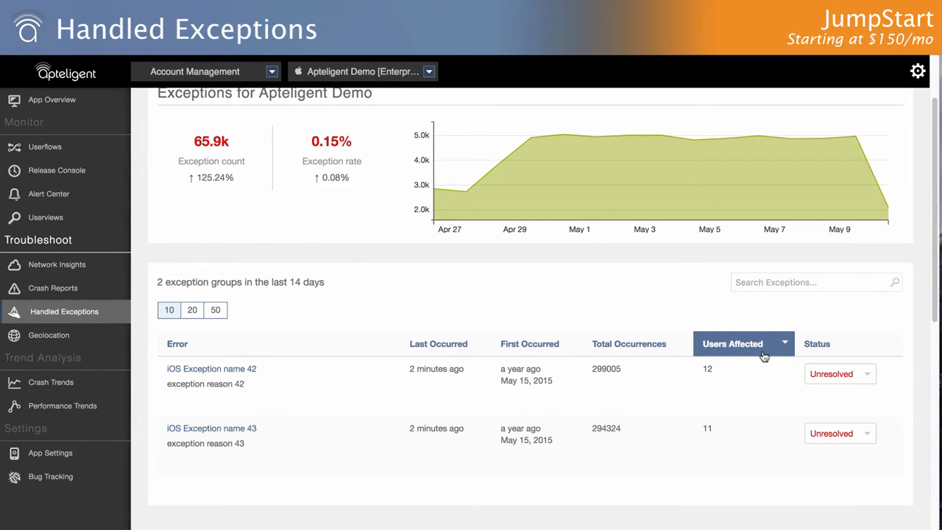
mouse_move(212, 374)
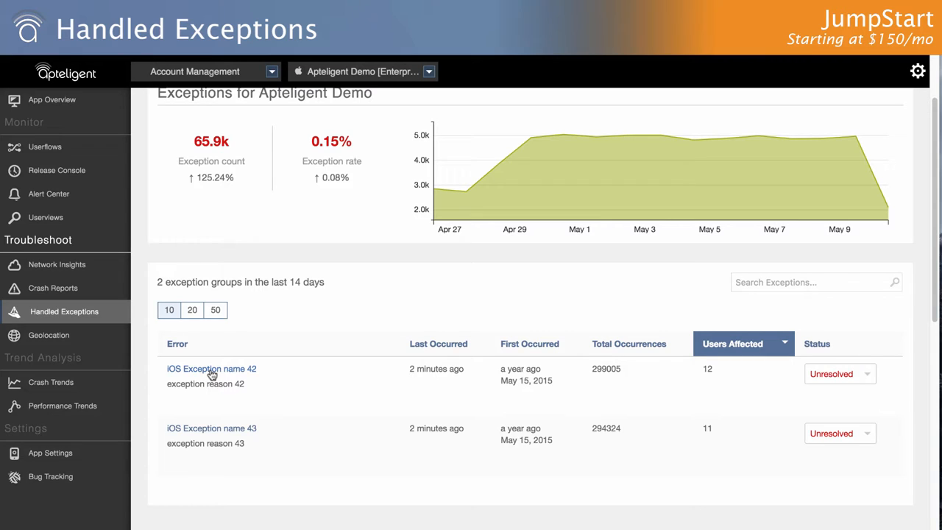
left_click(212, 368)
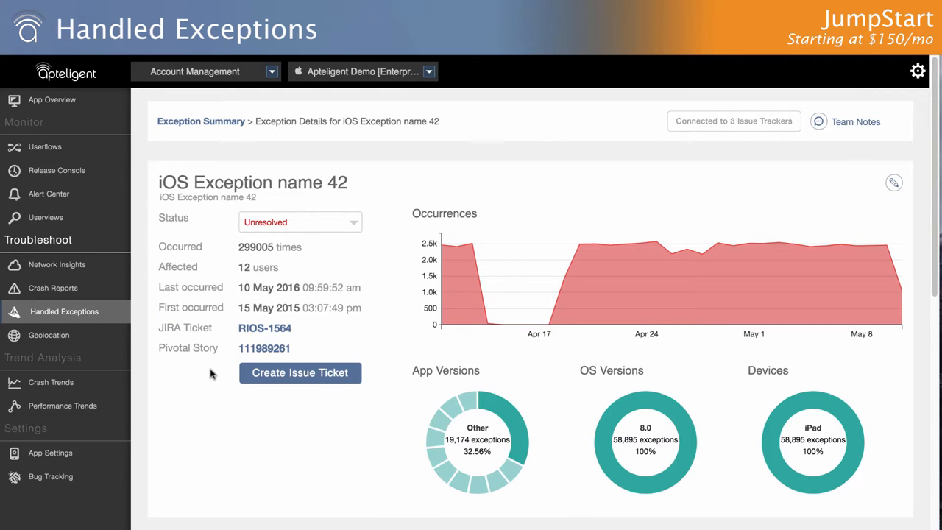
Review the exception's details and show its Breadcrumbs, 6 events ending in the exception.
scroll("down", 3)
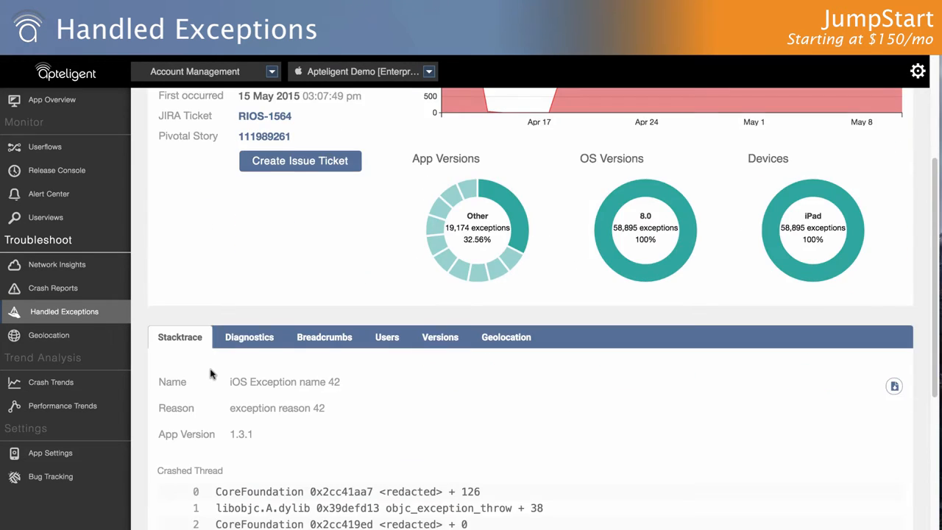
scroll("down", 3)
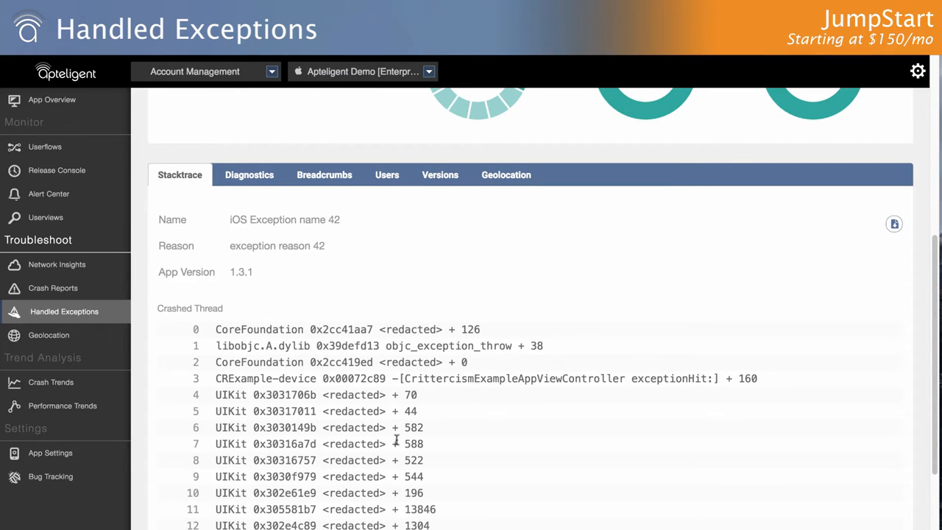
left_click(324, 173)
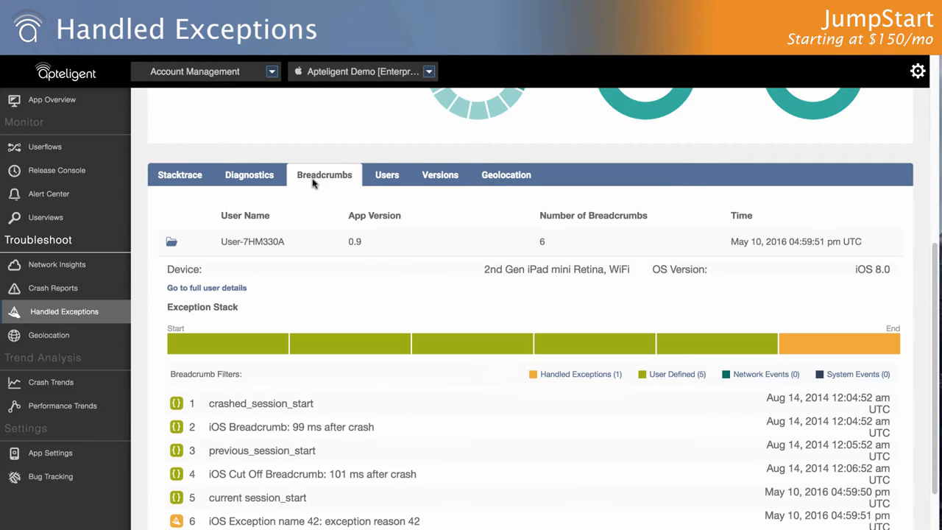